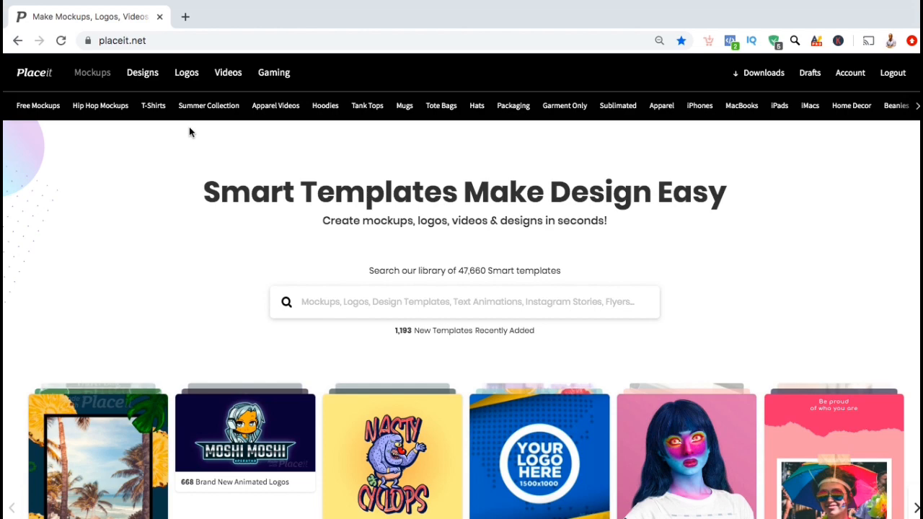
{"action": "mouse_move", "coordinate": [527, 141]}
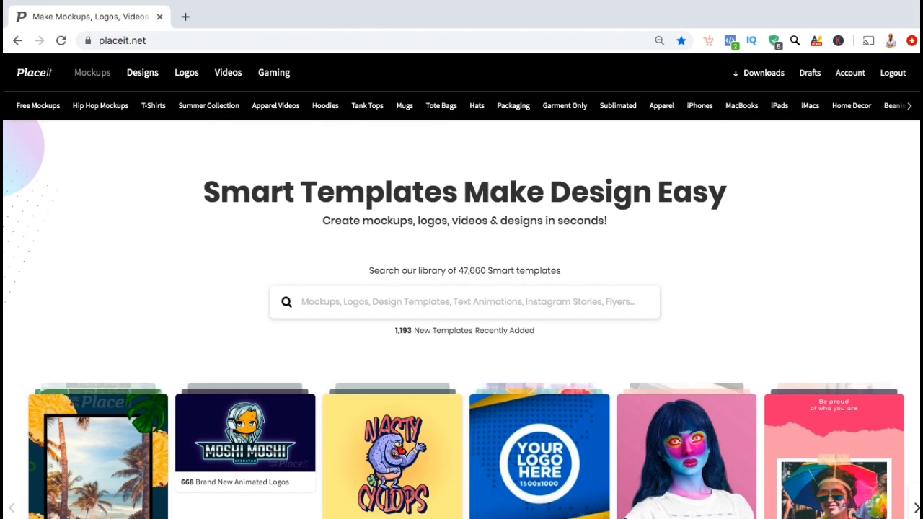
Scroll through the category bar, choose Apparel Videos and browse the T-shirt video mockups
{"action": "left_click", "coordinate": [911, 105]}
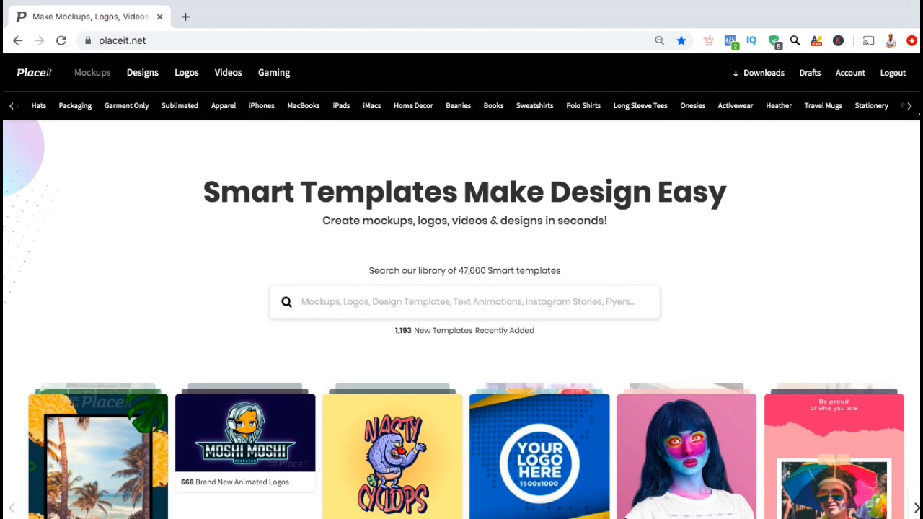
{"action": "left_click", "coordinate": [909, 105]}
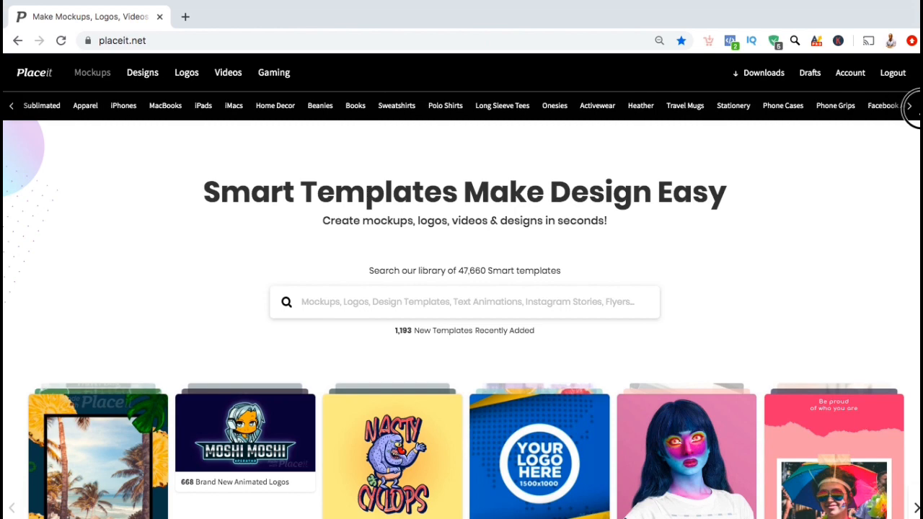
{"action": "left_click", "coordinate": [910, 105]}
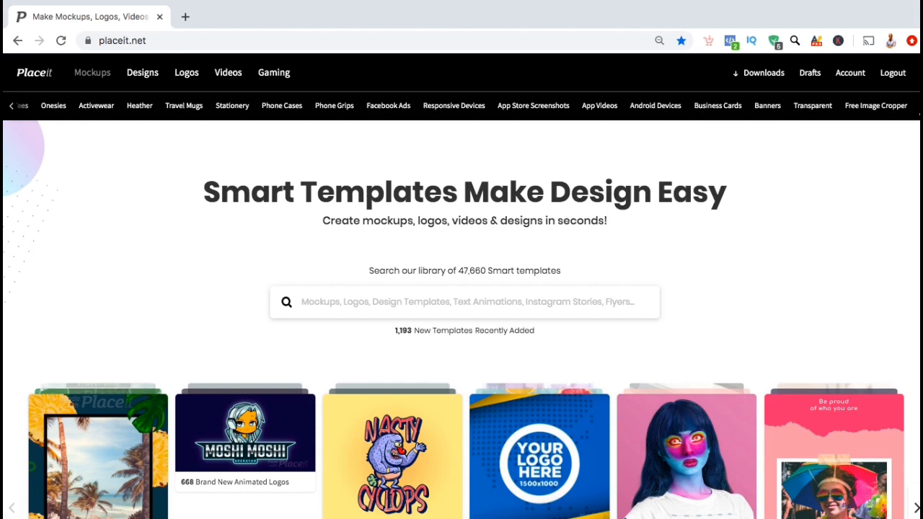
{"action": "mouse_move", "coordinate": [774, 137]}
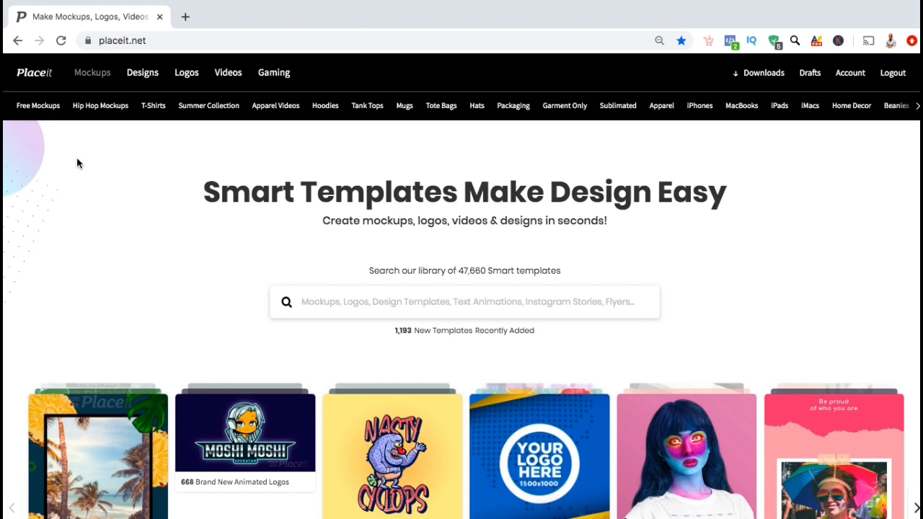
{"action": "mouse_move", "coordinate": [273, 155]}
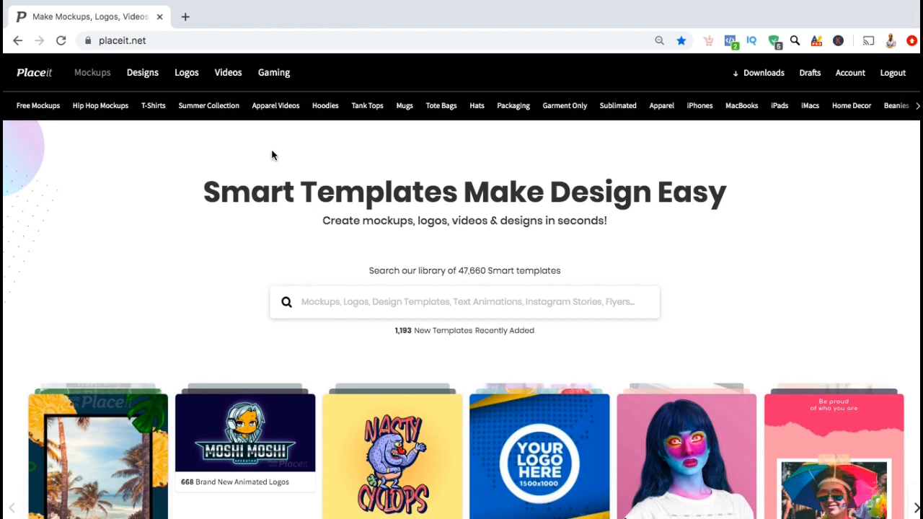
{"action": "mouse_move", "coordinate": [276, 109]}
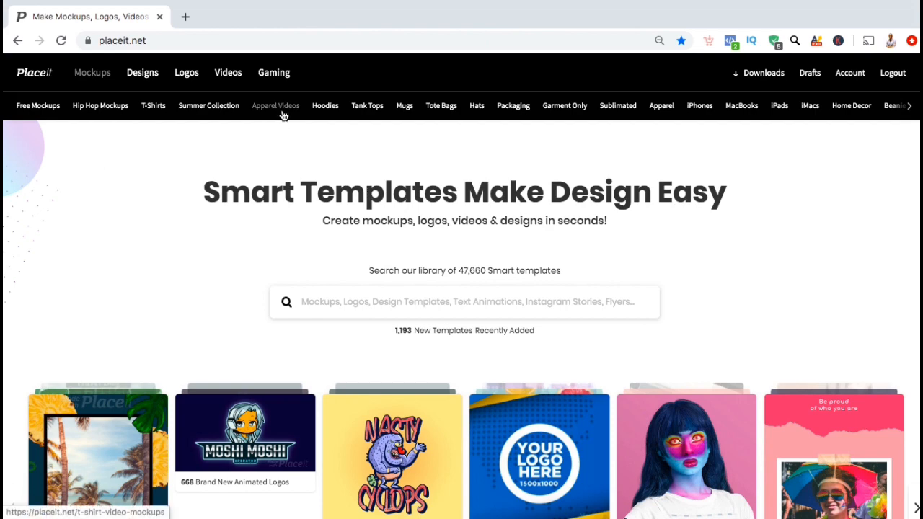
{"action": "left_click", "coordinate": [275, 105]}
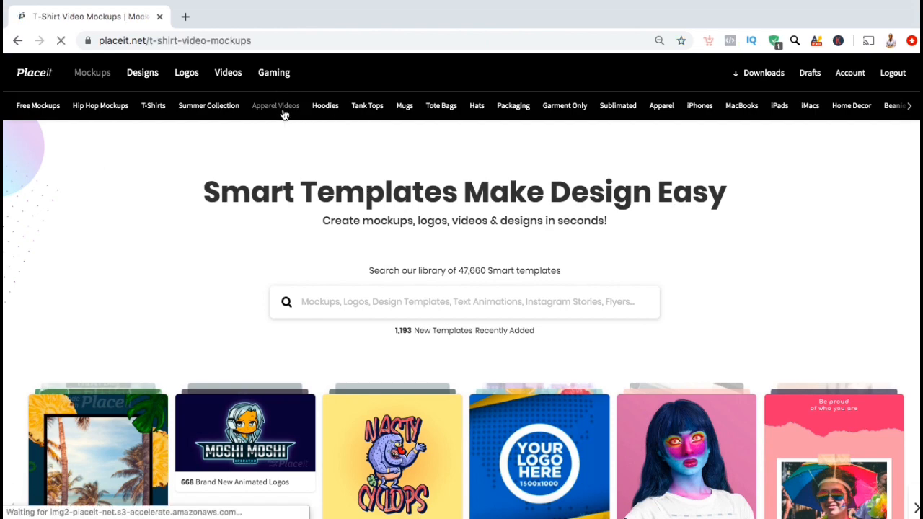
{"action": "left_click", "coordinate": [276, 105]}
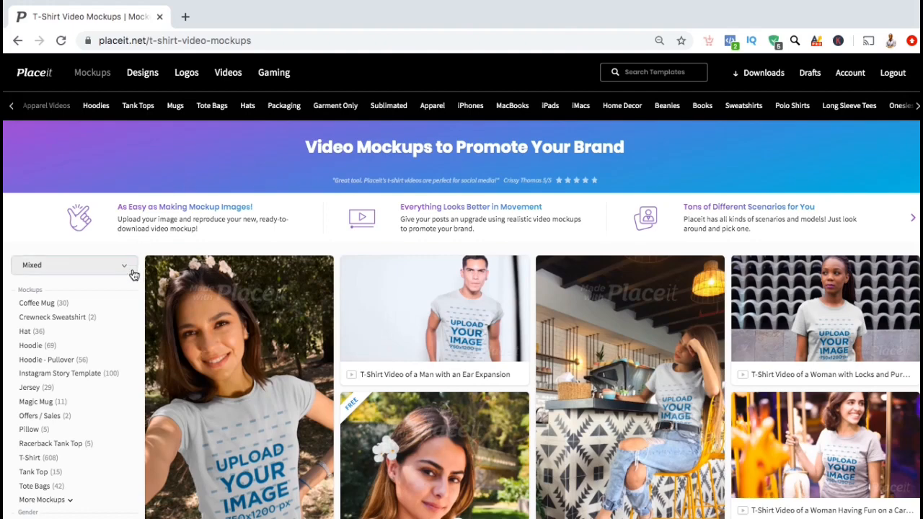
{"action": "scroll", "scroll_direction": "down", "scroll_amount": 3}
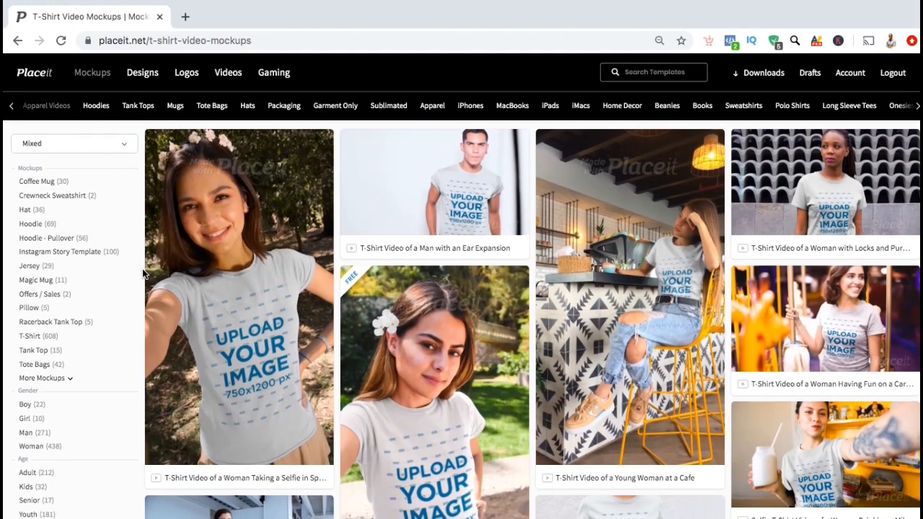
{"action": "scroll", "scroll_direction": "down", "scroll_amount": 3}
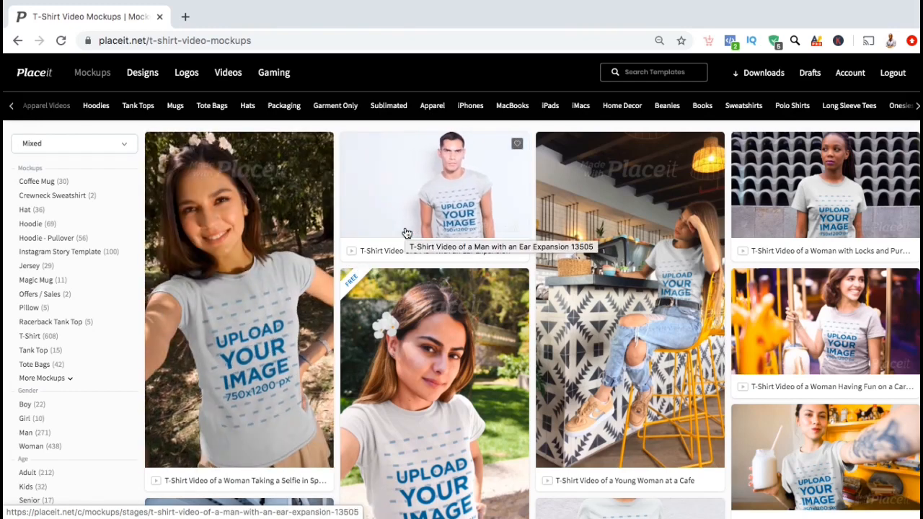
{"action": "mouse_move", "coordinate": [628, 271]}
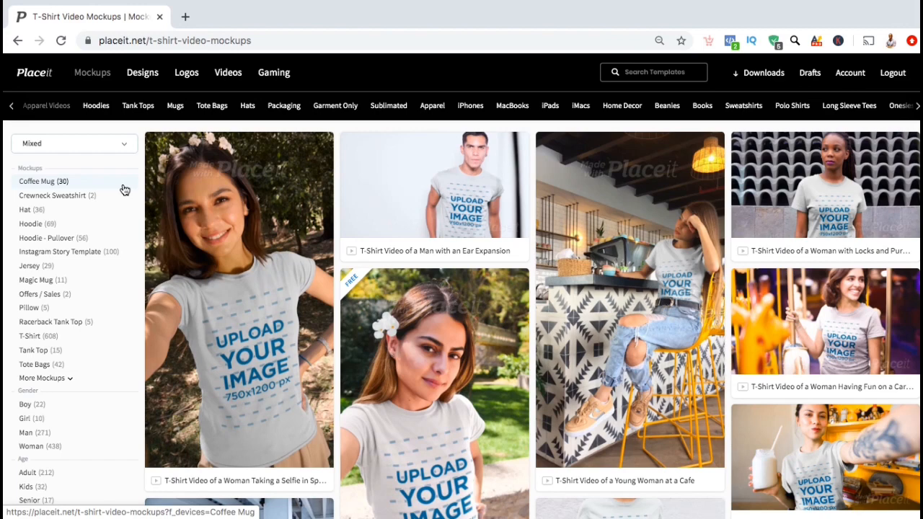
Apply the Coffee Mug filter and browse the mug video templates
{"action": "left_click", "coordinate": [43, 181]}
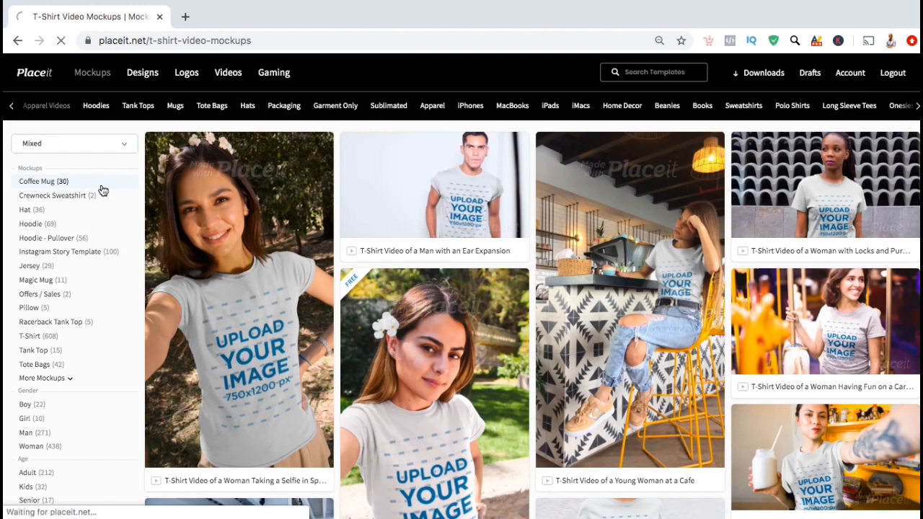
{"action": "left_click", "coordinate": [36, 181]}
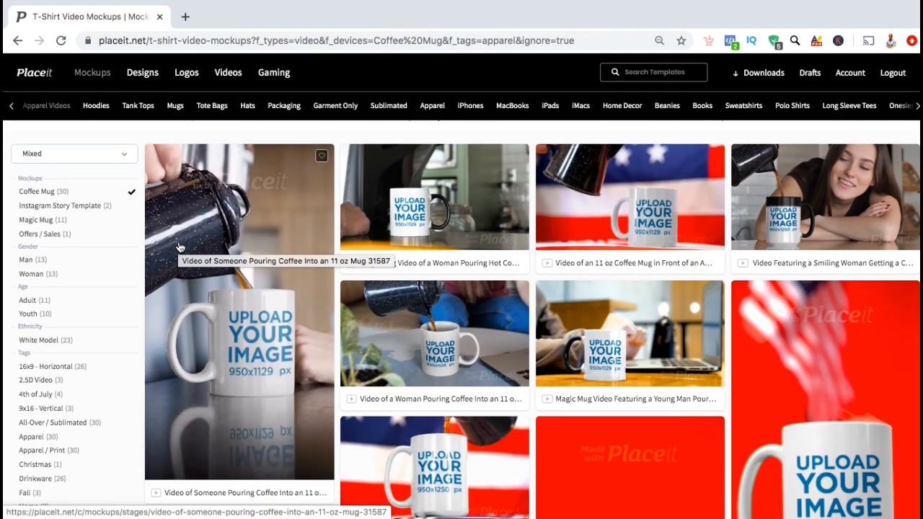
{"action": "scroll", "scroll_direction": "down", "scroll_amount": 3}
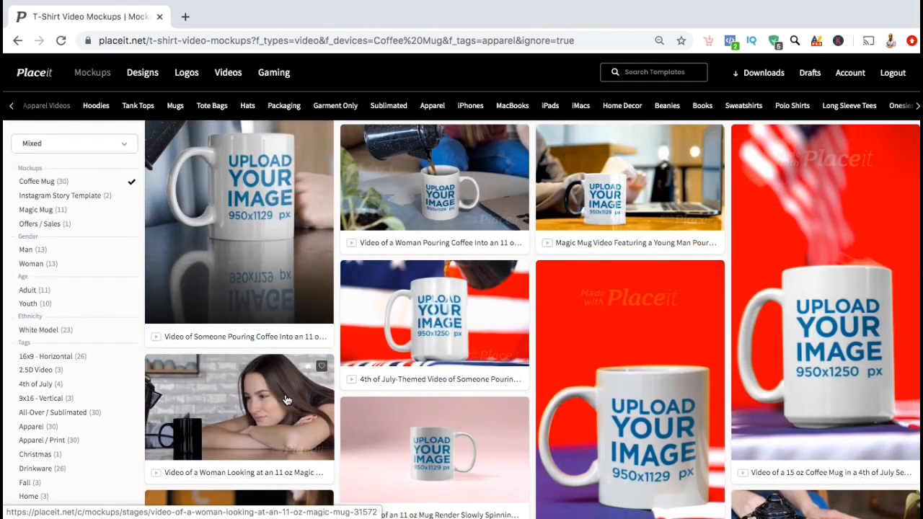
{"action": "mouse_move", "coordinate": [285, 400]}
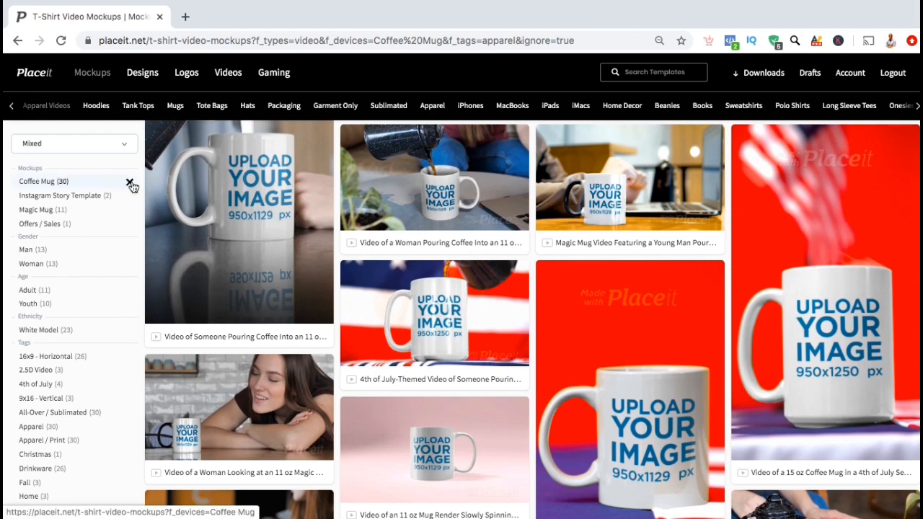
Swap the Coffee Mug filter for T-Shirt, add Man and 16x9 Horizontal, and browse
{"action": "left_click", "coordinate": [129, 181]}
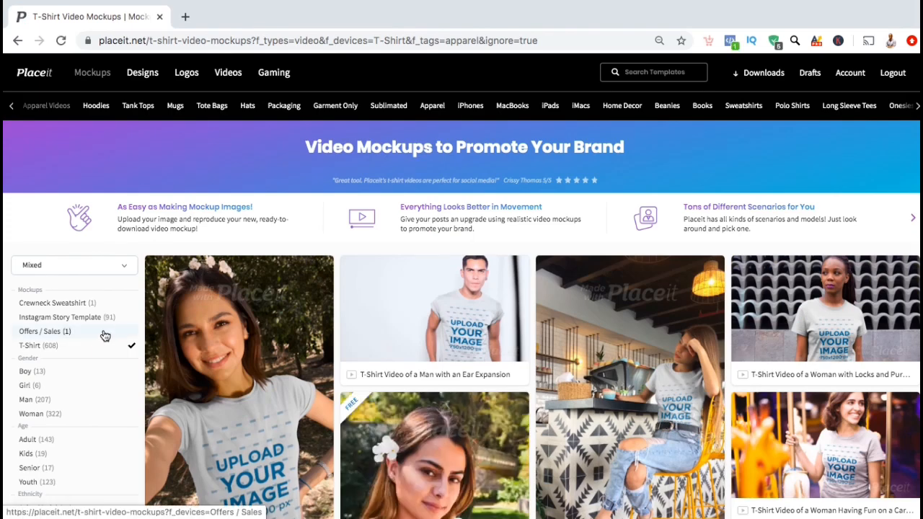
{"action": "scroll", "scroll_direction": "down", "scroll_amount": 3}
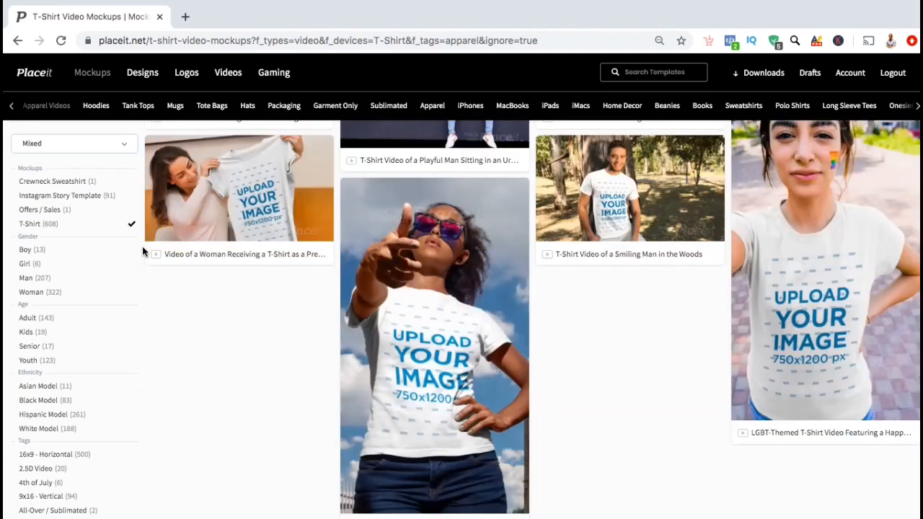
{"action": "left_click", "coordinate": [26, 278]}
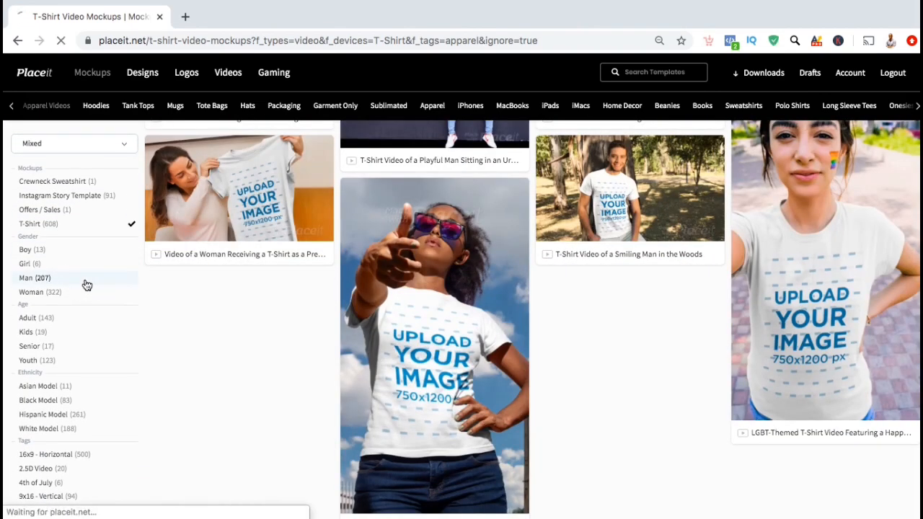
{"action": "left_click", "coordinate": [26, 277]}
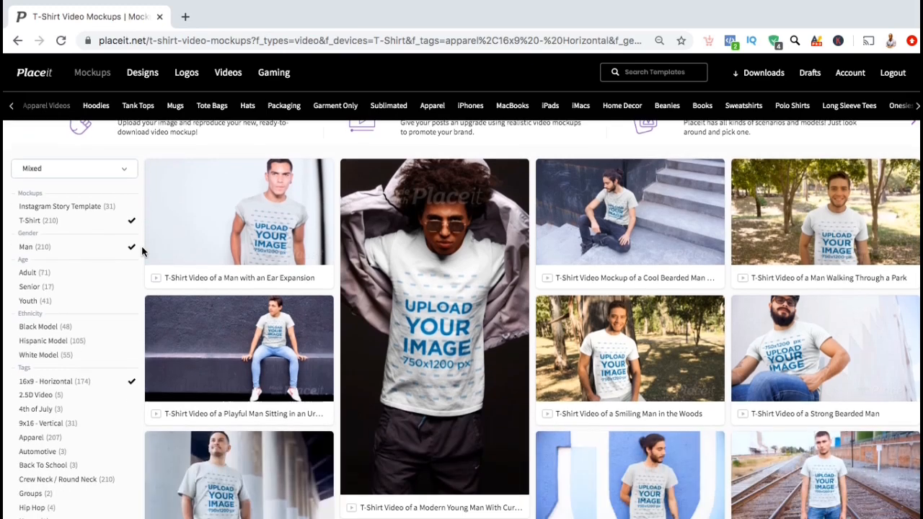
{"action": "scroll", "scroll_direction": "down", "scroll_amount": 3}
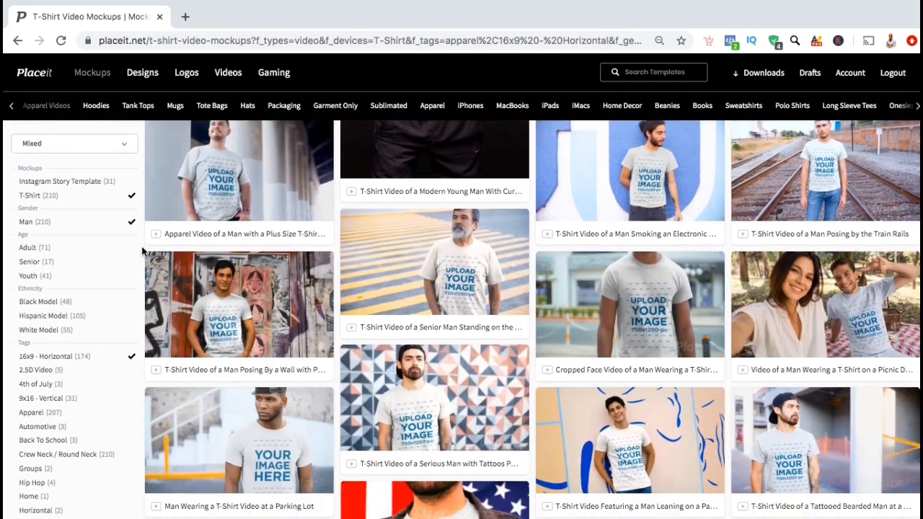
{"action": "scroll", "scroll_direction": "down", "scroll_amount": 3}
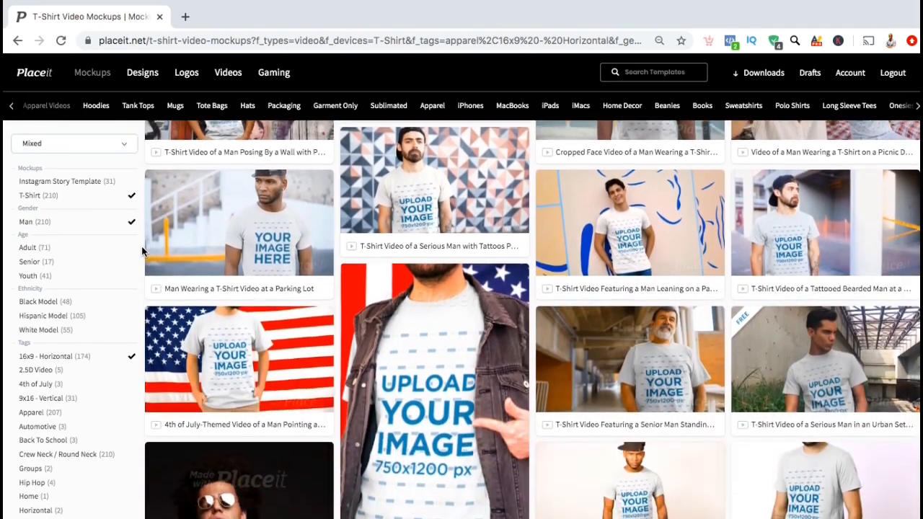
{"action": "scroll", "scroll_direction": "down", "scroll_amount": 3}
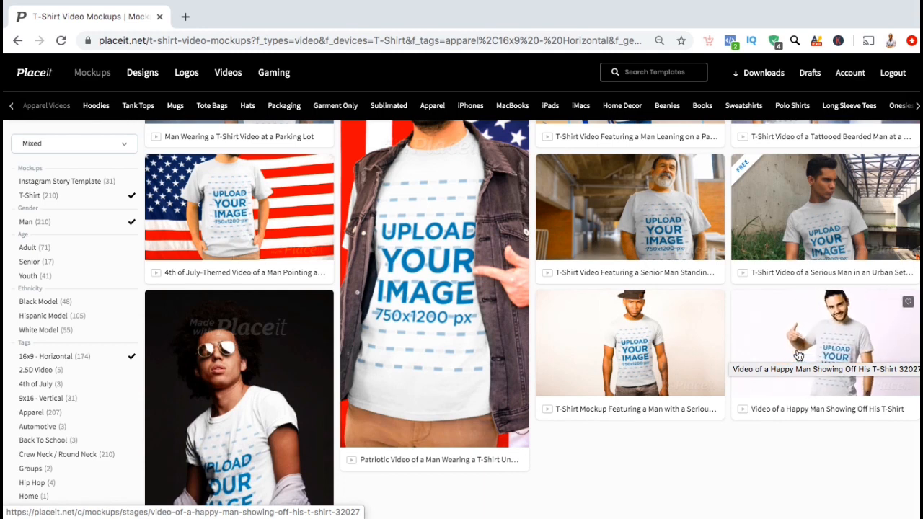
Open the 'Video of a Happy Man Showing Off His T-Shirt' template and start an image upload
{"action": "left_click", "coordinate": [822, 343]}
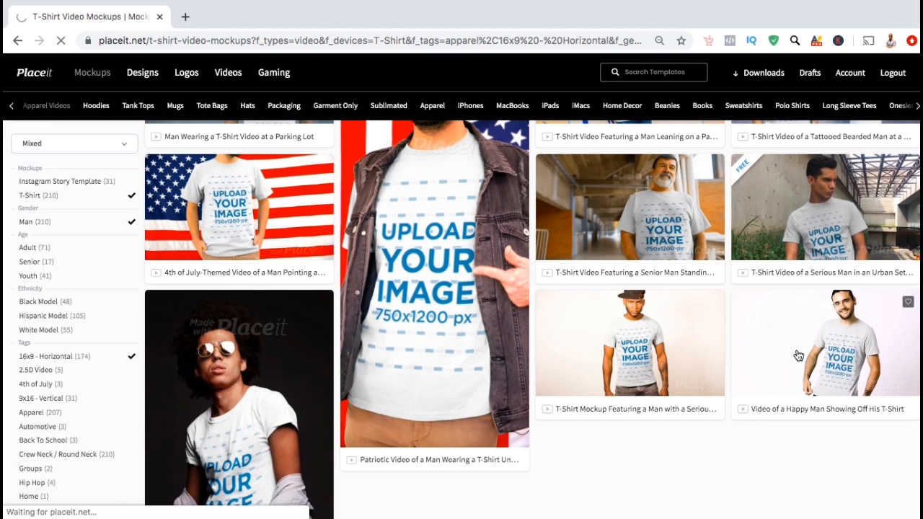
{"action": "left_click", "coordinate": [825, 342]}
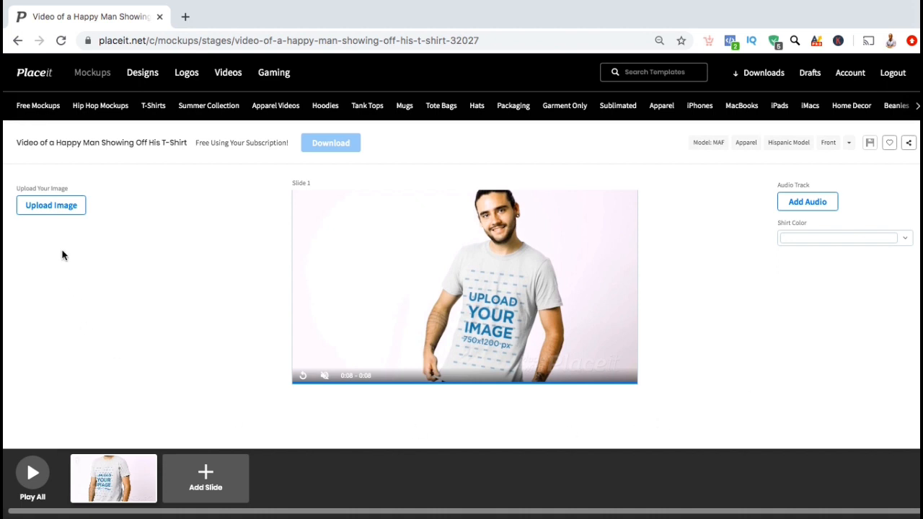
{"action": "mouse_move", "coordinate": [76, 207]}
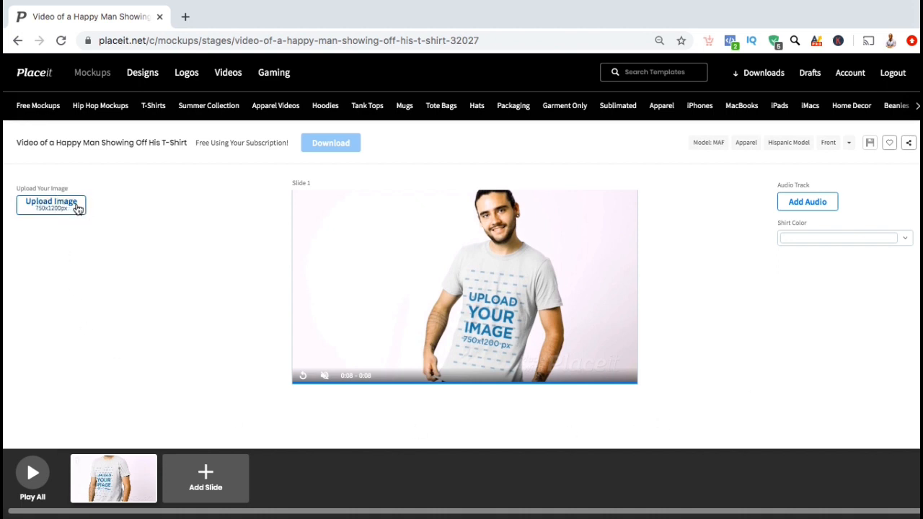
{"action": "left_click", "coordinate": [51, 205]}
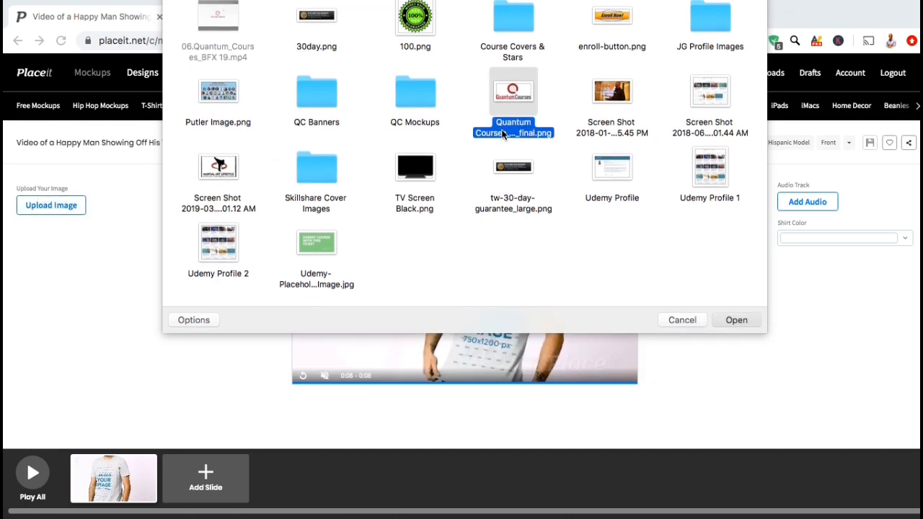
Upload the Quantum Courses logo, reposition and shrink it slightly, then apply the crop
{"action": "left_click", "coordinate": [736, 319]}
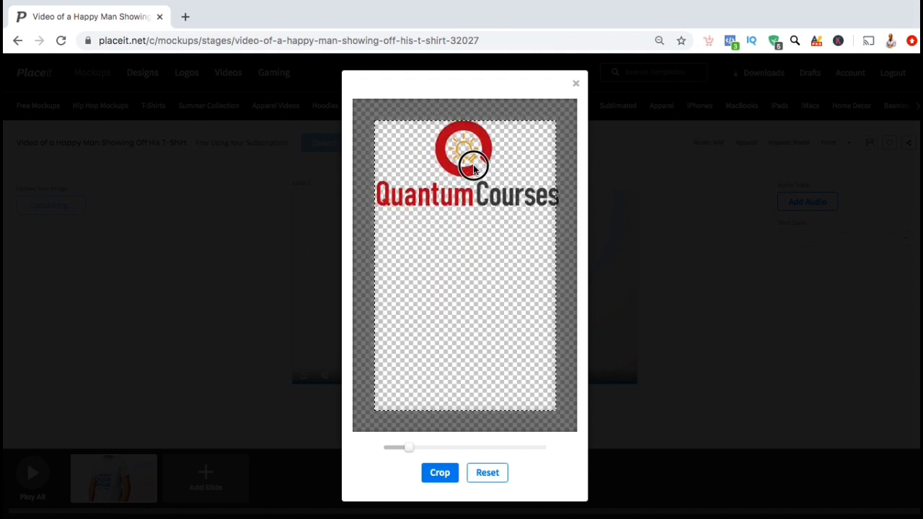
{"action": "left_click_drag", "start_coordinate": [473, 166], "coordinate": [474, 185]}
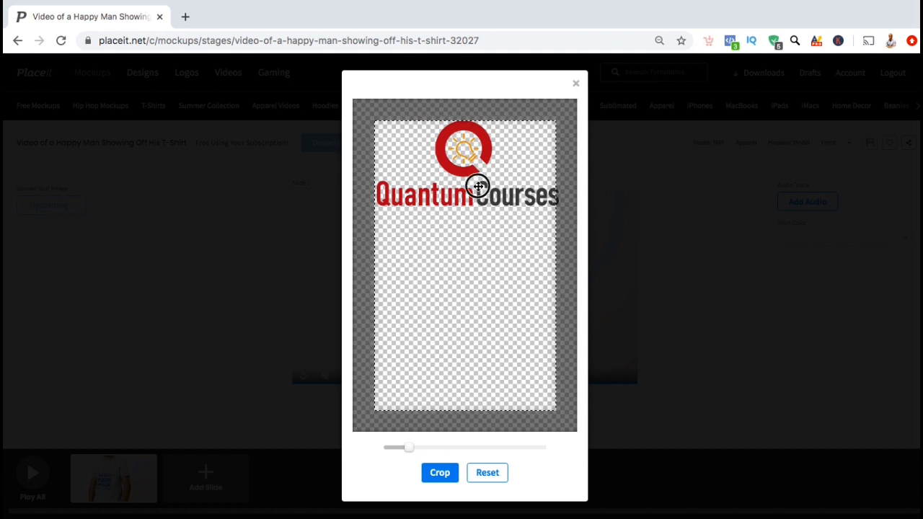
{"action": "left_click_drag", "start_coordinate": [478, 186], "coordinate": [479, 202]}
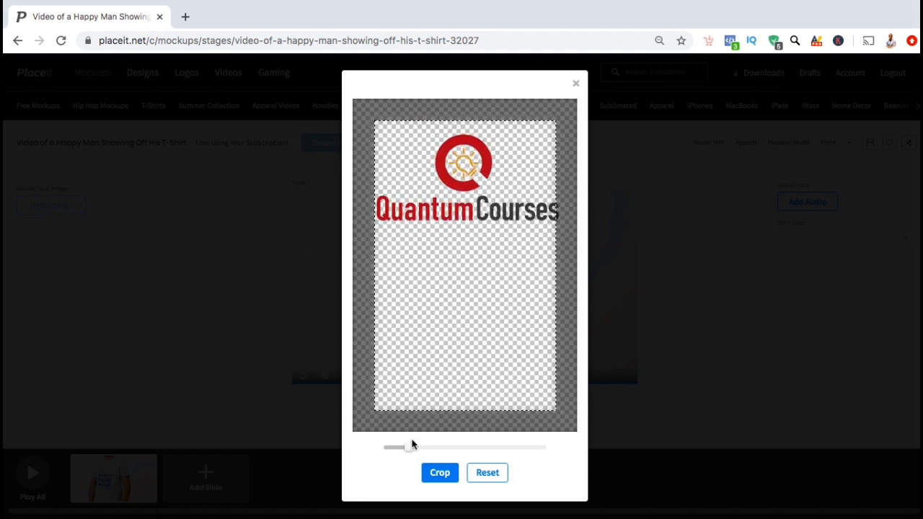
{"action": "left_click_drag", "start_coordinate": [394, 447], "coordinate": [410, 447]}
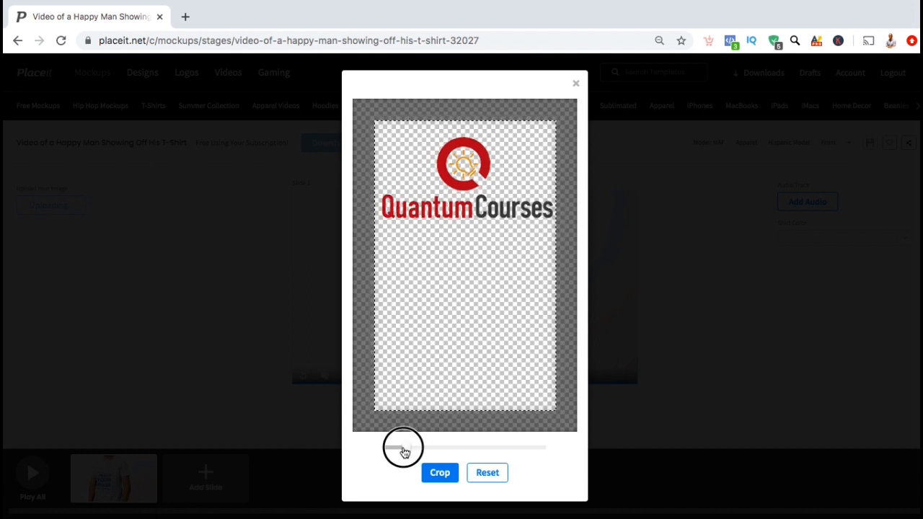
{"action": "left_click_drag", "start_coordinate": [402, 447], "coordinate": [406, 447]}
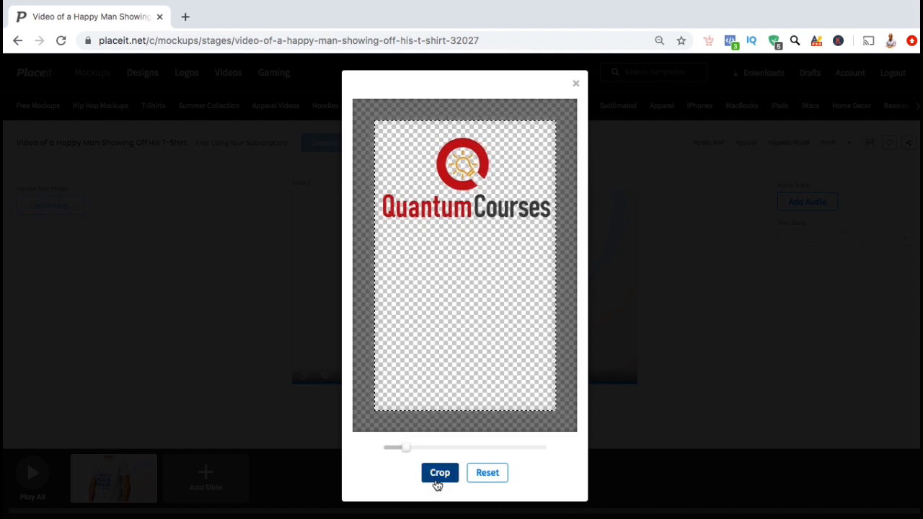
{"action": "left_click", "coordinate": [439, 472]}
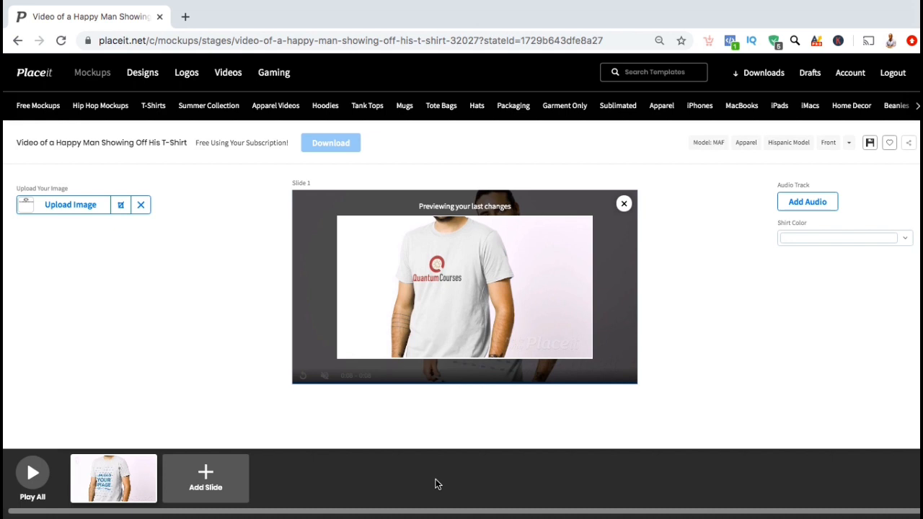
{"action": "mouse_move", "coordinate": [716, 332]}
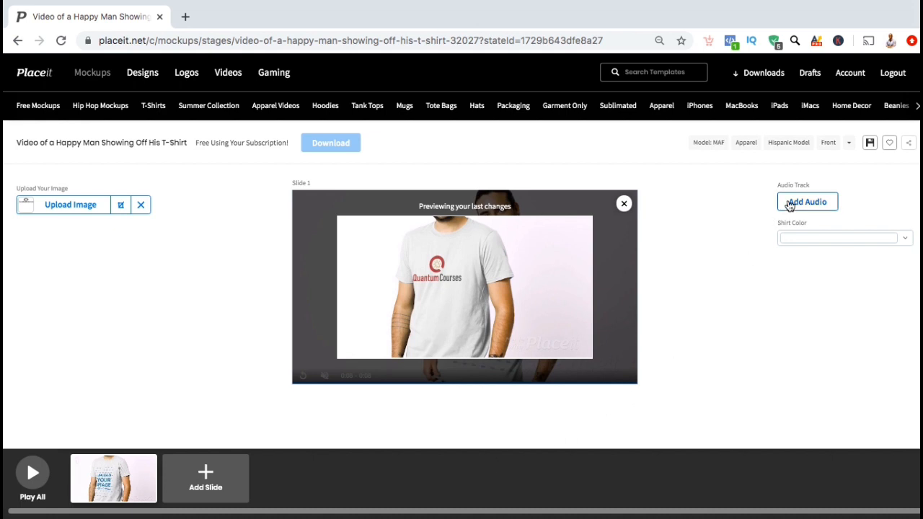
Filter the music library to Electronic, preview Blue Monday and select it
{"action": "left_click", "coordinate": [806, 202]}
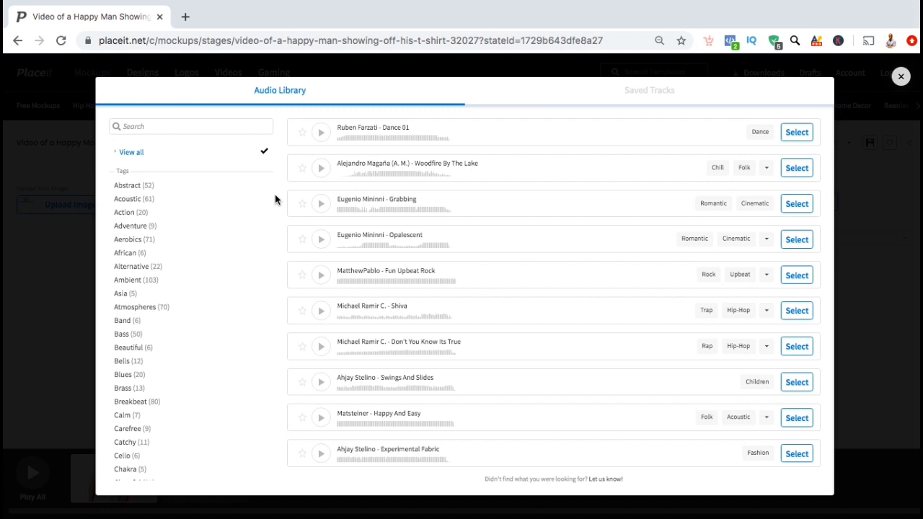
{"action": "scroll", "scroll_direction": "down", "scroll_amount": 3}
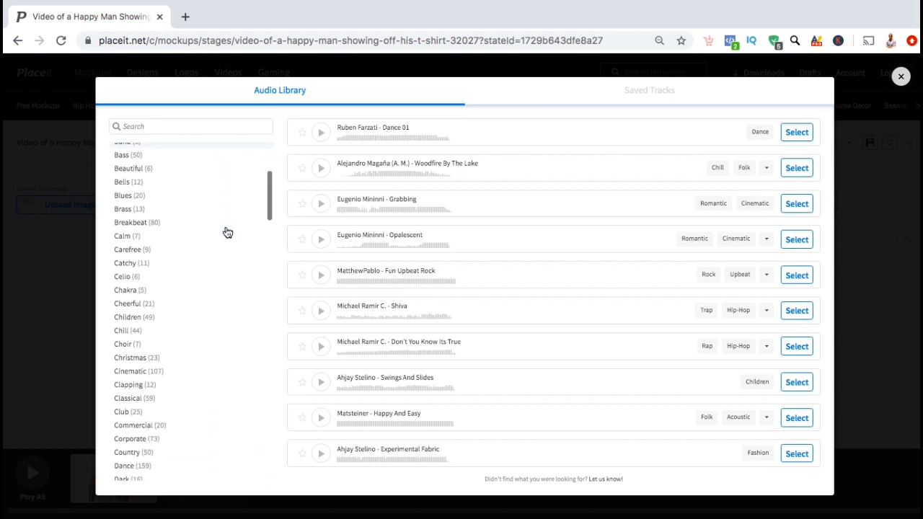
{"action": "scroll", "scroll_direction": "down", "scroll_amount": 3}
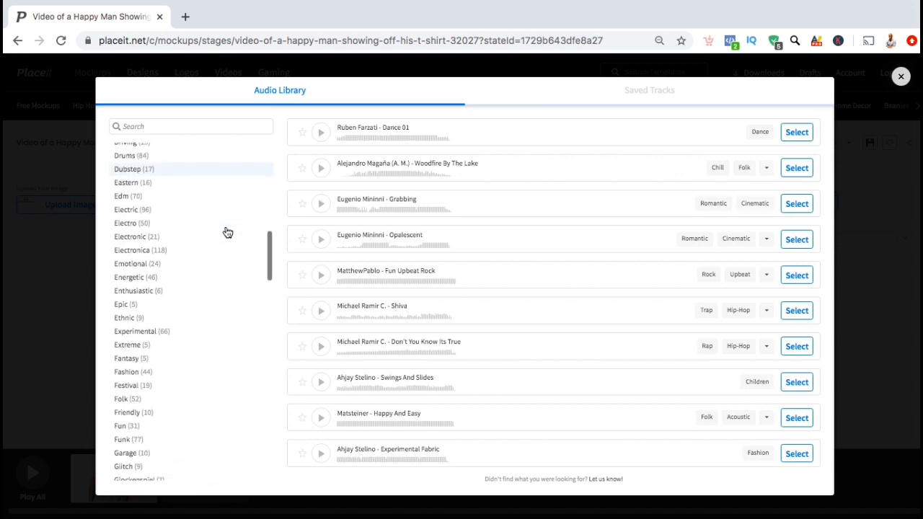
{"action": "scroll", "scroll_direction": "down", "scroll_amount": 3}
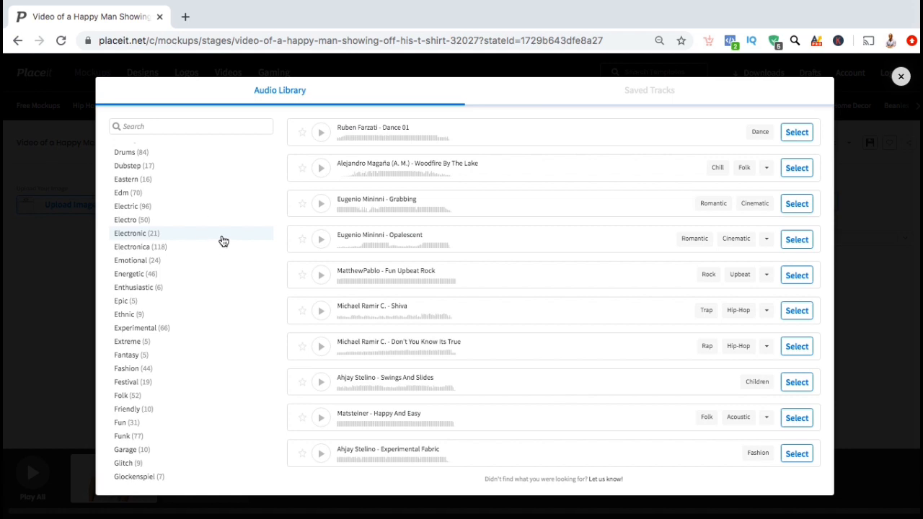
{"action": "left_click", "coordinate": [136, 233]}
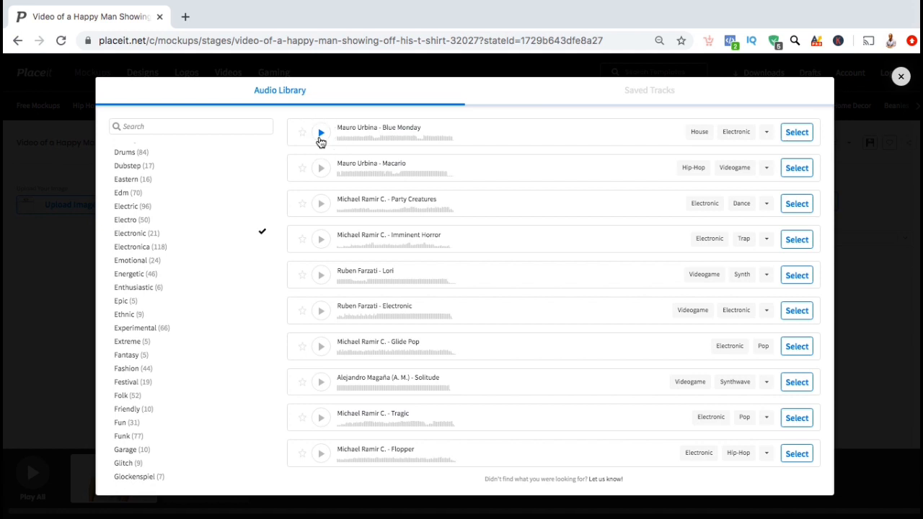
{"action": "left_click", "coordinate": [320, 132]}
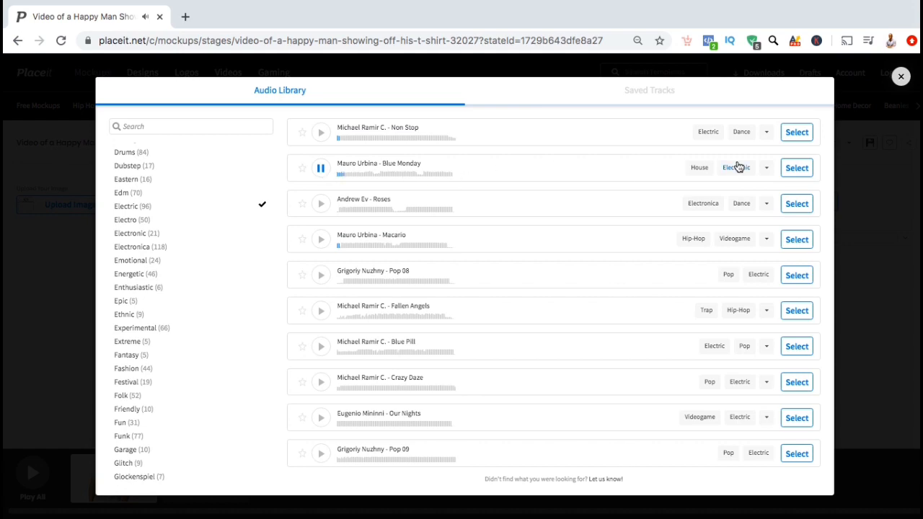
{"action": "left_click", "coordinate": [796, 167]}
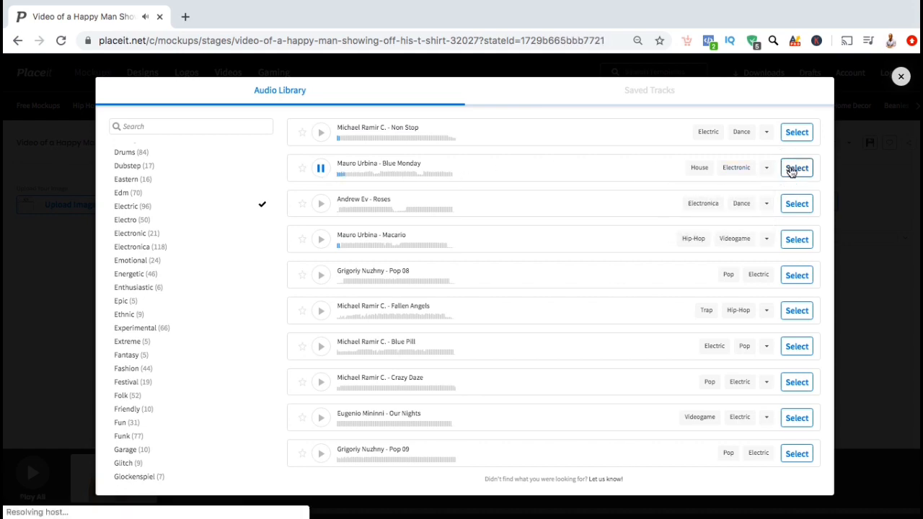
{"action": "left_click", "coordinate": [796, 168]}
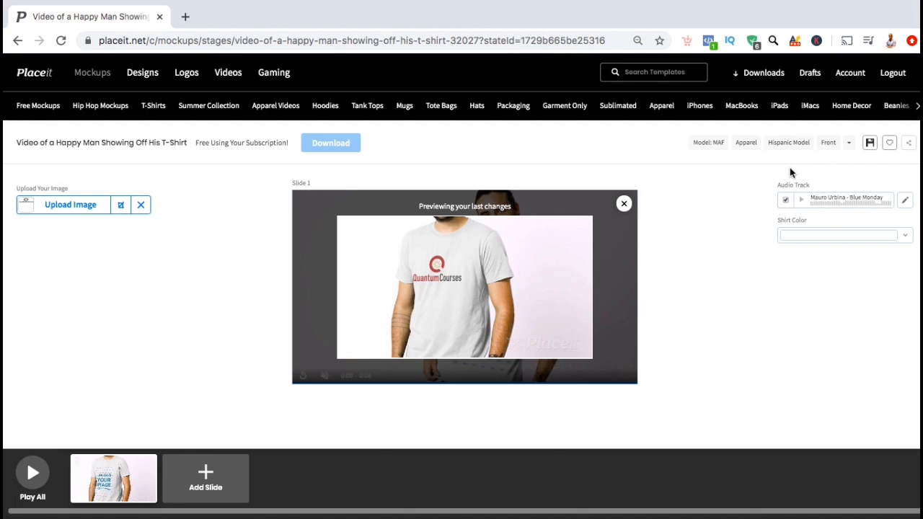
{"action": "mouse_move", "coordinate": [897, 239]}
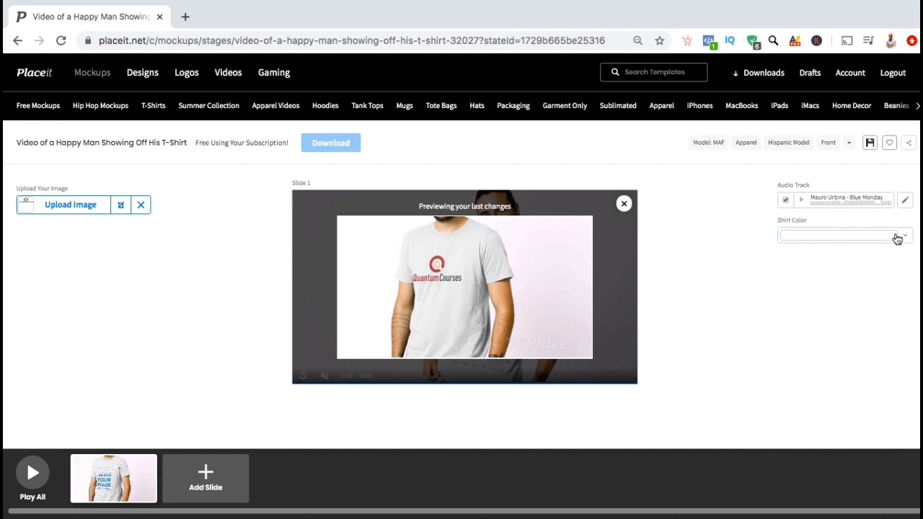
{"action": "mouse_move", "coordinate": [907, 240]}
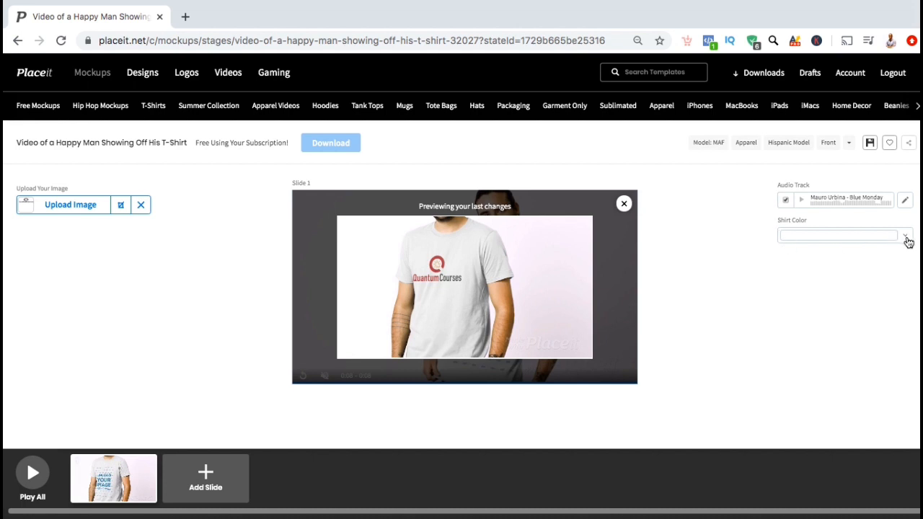
Pick the light gray swatch for the shirt colour and close the palette
{"action": "left_click", "coordinate": [839, 236]}
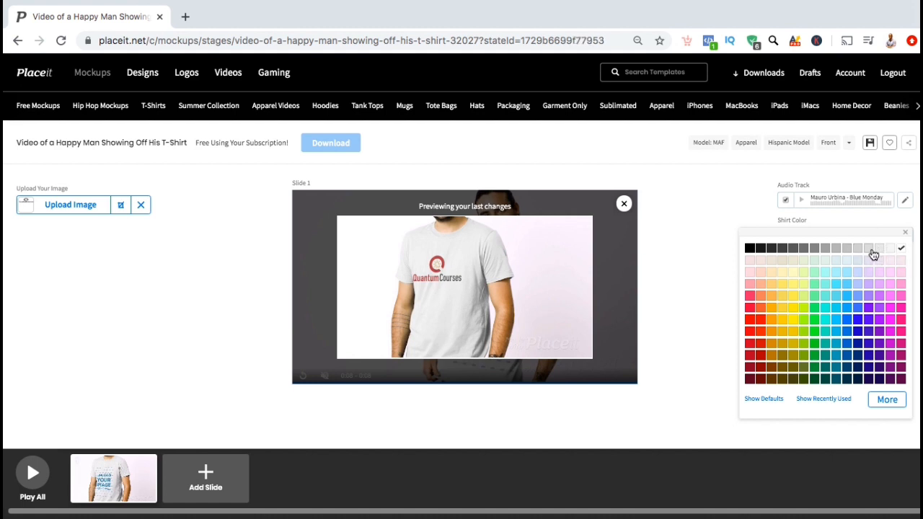
{"action": "left_click", "coordinate": [869, 248]}
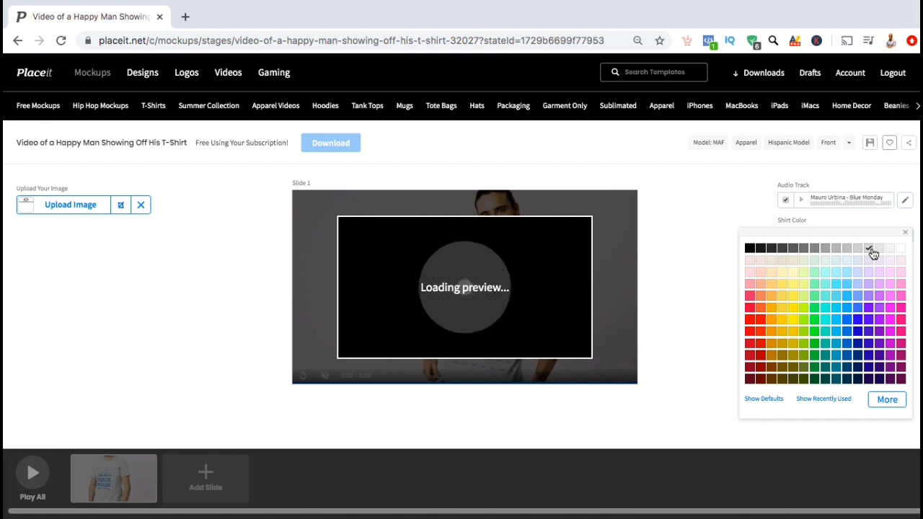
{"action": "left_click", "coordinate": [869, 247]}
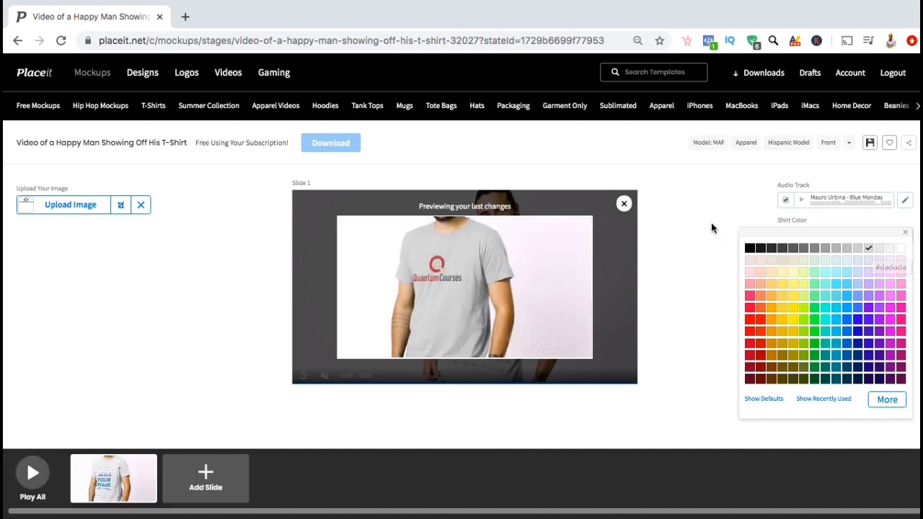
{"action": "left_click", "coordinate": [906, 232]}
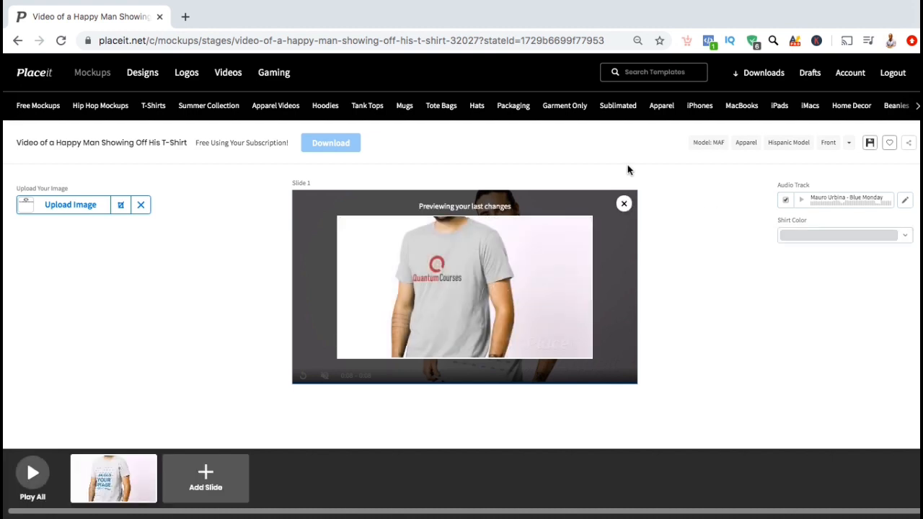
{"action": "left_click", "coordinate": [330, 142]}
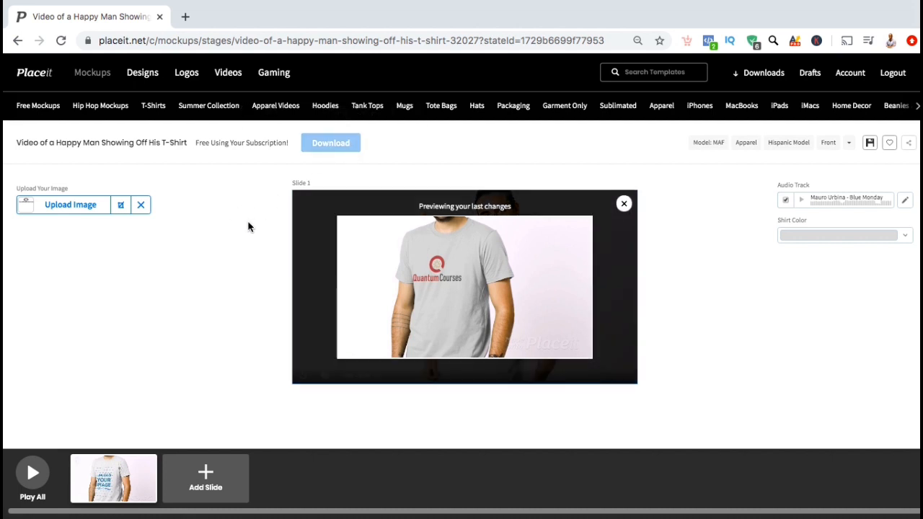
{"action": "mouse_move", "coordinate": [205, 478]}
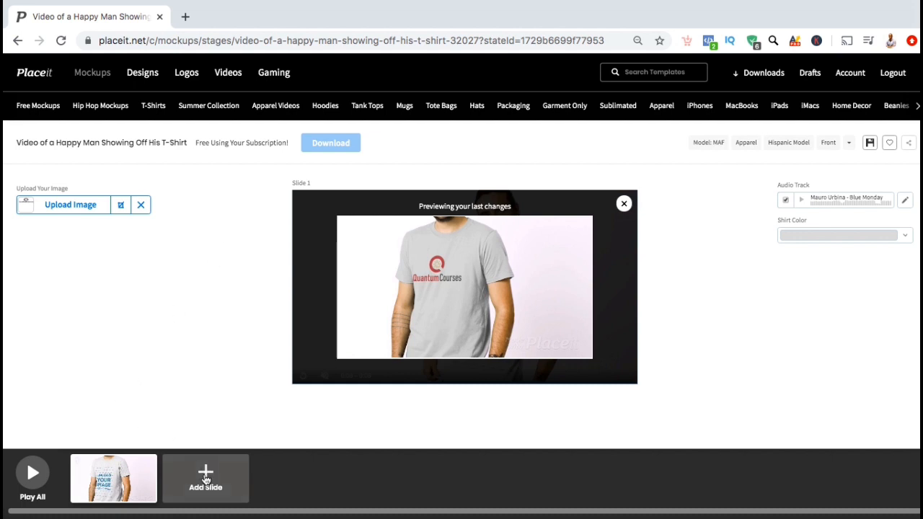
{"action": "mouse_move", "coordinate": [206, 483]}
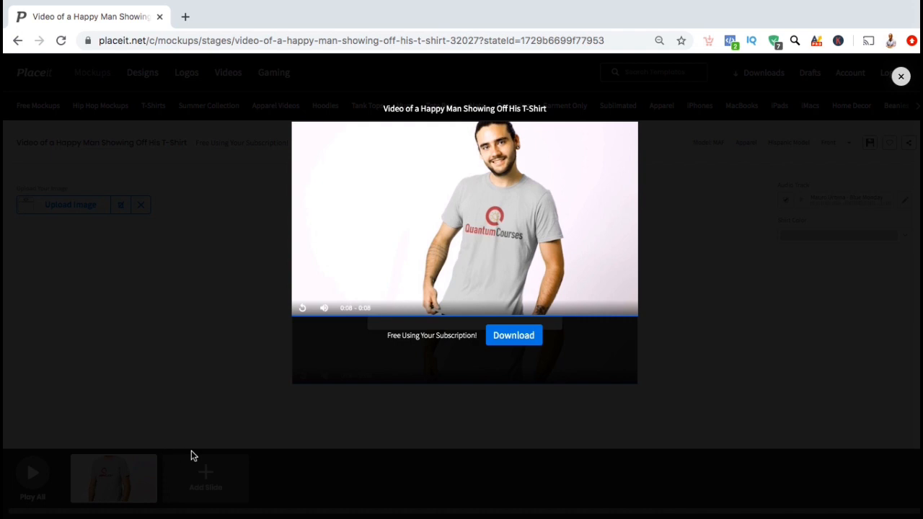
Start the download from the full preview of the gray logo shirt video
{"action": "left_click", "coordinate": [514, 335]}
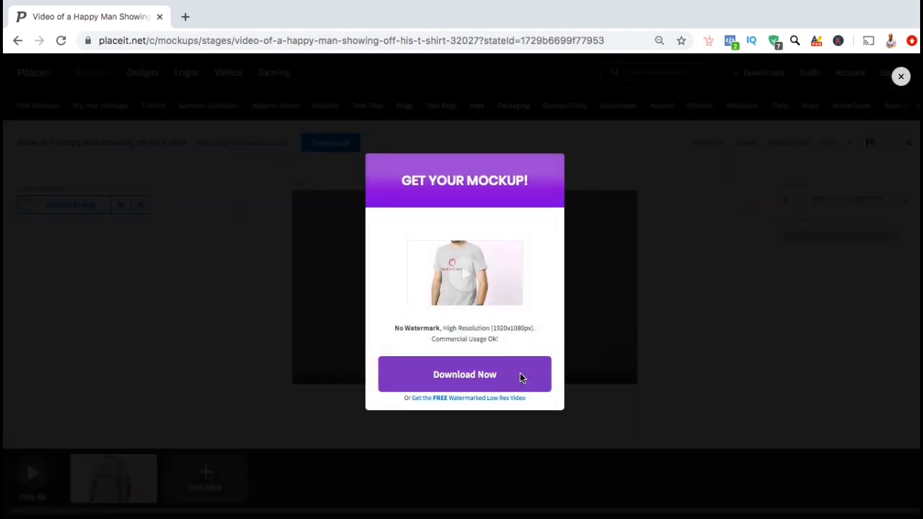
Render all slides in high resolution and save the mockup as an mp4
{"action": "left_click", "coordinate": [464, 374]}
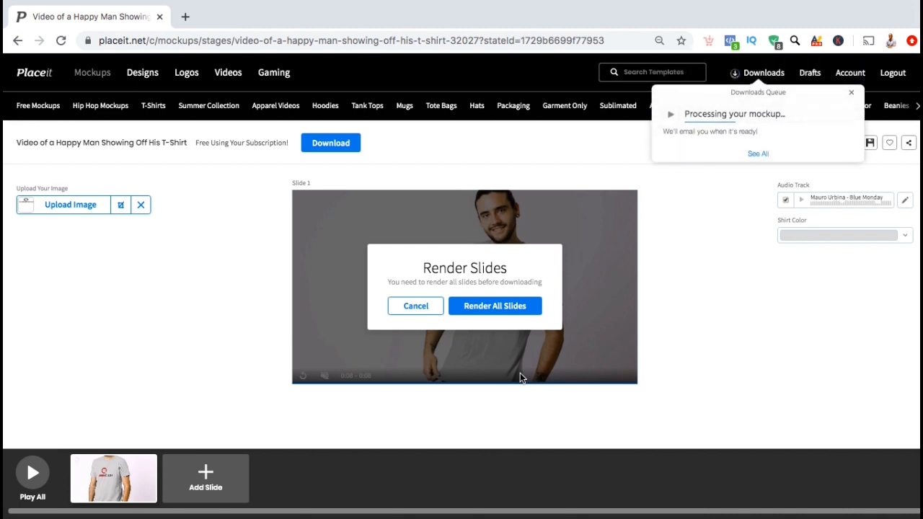
{"action": "left_click", "coordinate": [495, 305]}
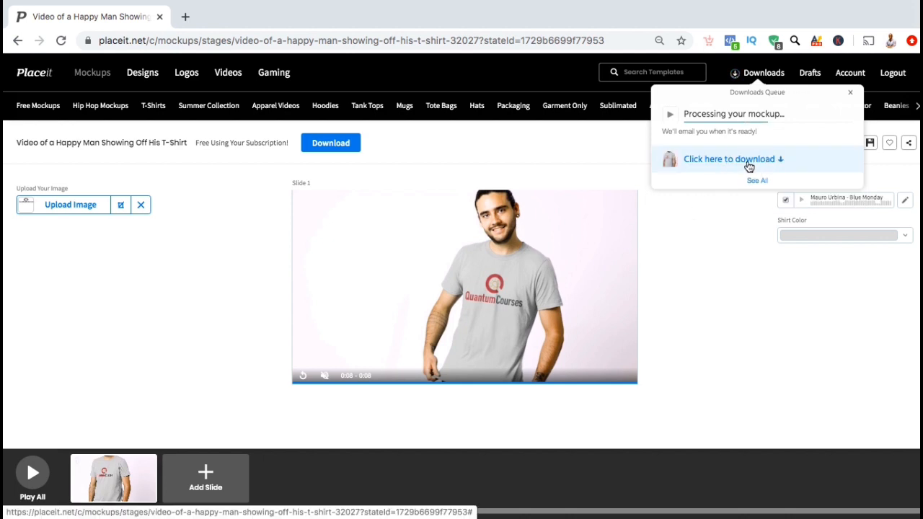
{"action": "left_click", "coordinate": [729, 159]}
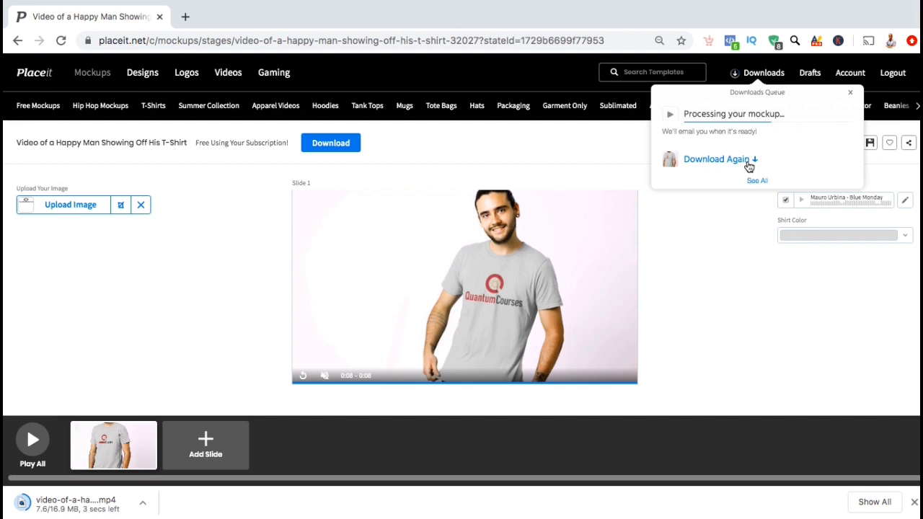
{"action": "mouse_move", "coordinate": [724, 244]}
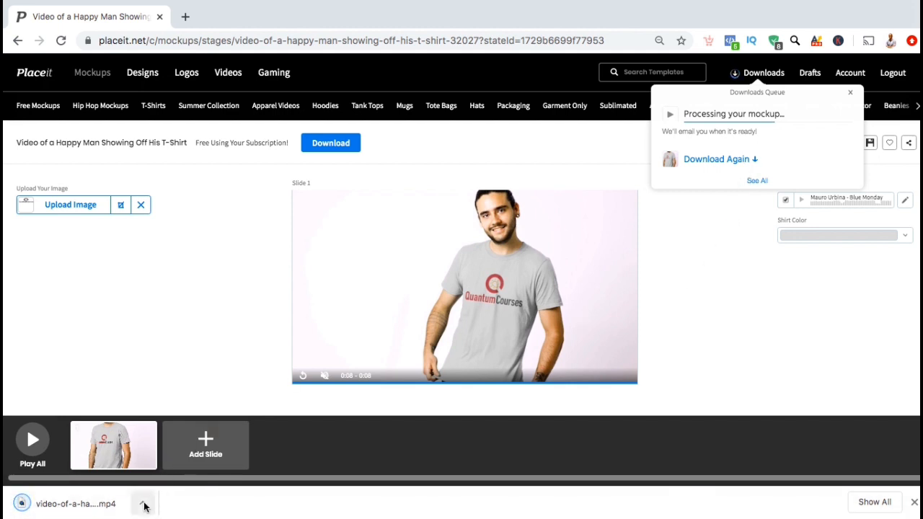
{"action": "left_click", "coordinate": [143, 503]}
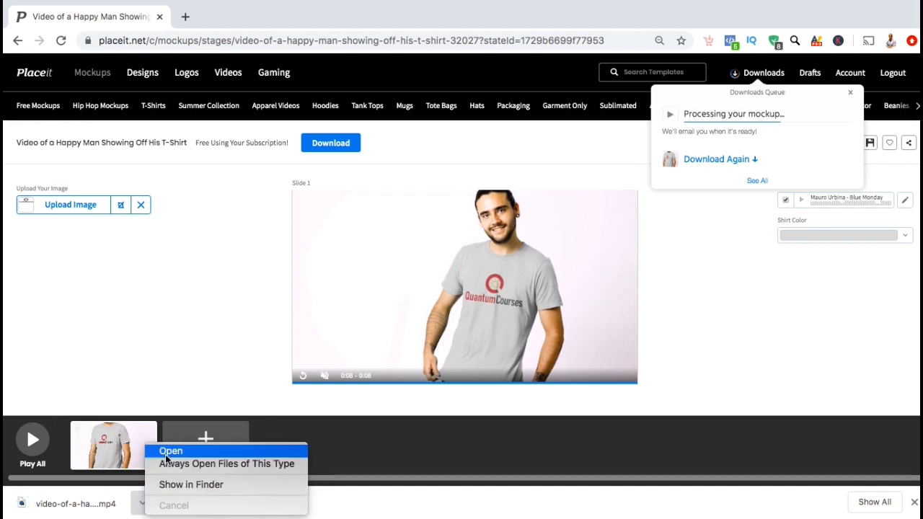
{"action": "left_click", "coordinate": [171, 451]}
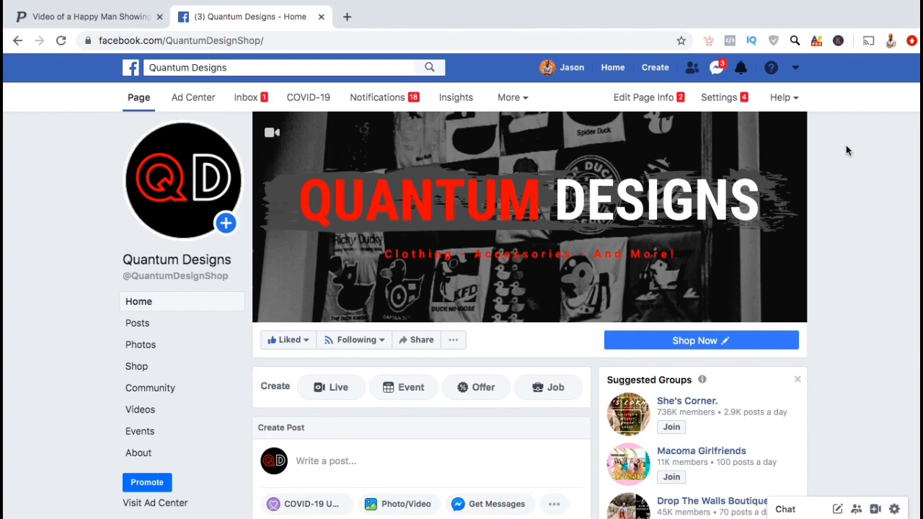
Scroll to the Quantum Designs post featuring the Quantum Courses shirt video
{"action": "scroll", "scroll_direction": "down", "scroll_amount": 3}
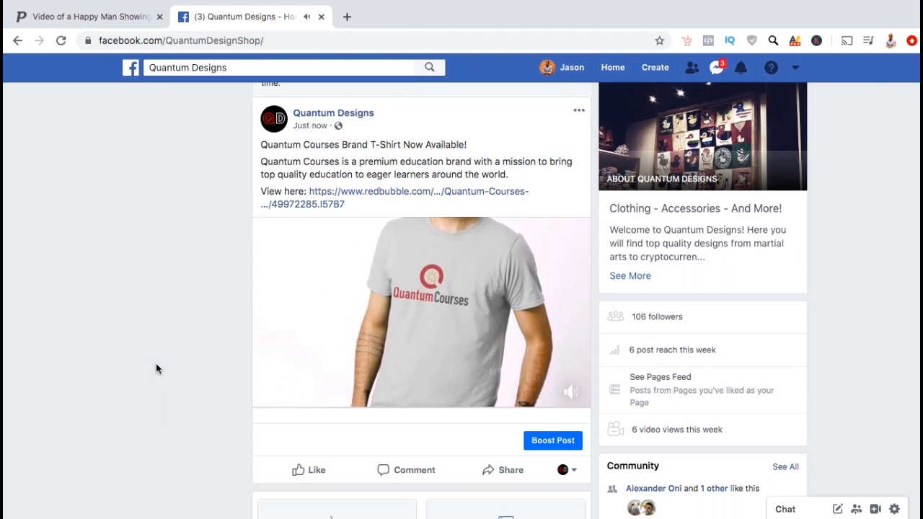